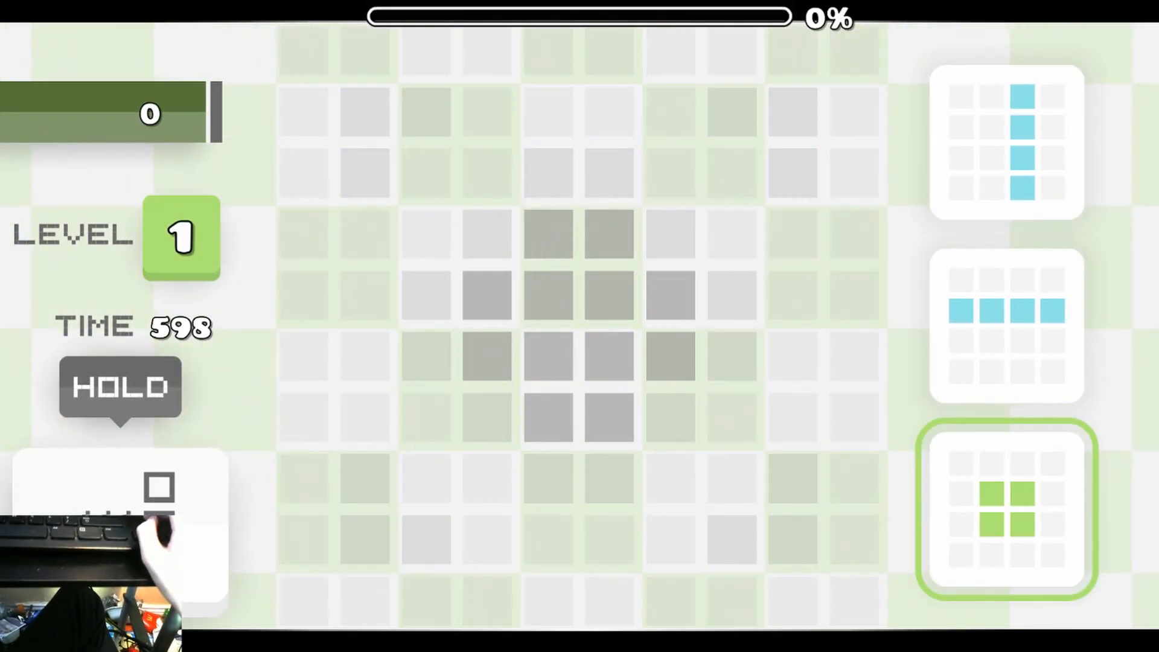
# Step: Drag the first puzzle piece onto the grid to begin clearing levels 1 to 3
pyautogui.moveTo(1005, 506); pyautogui.dragTo(636, 561)
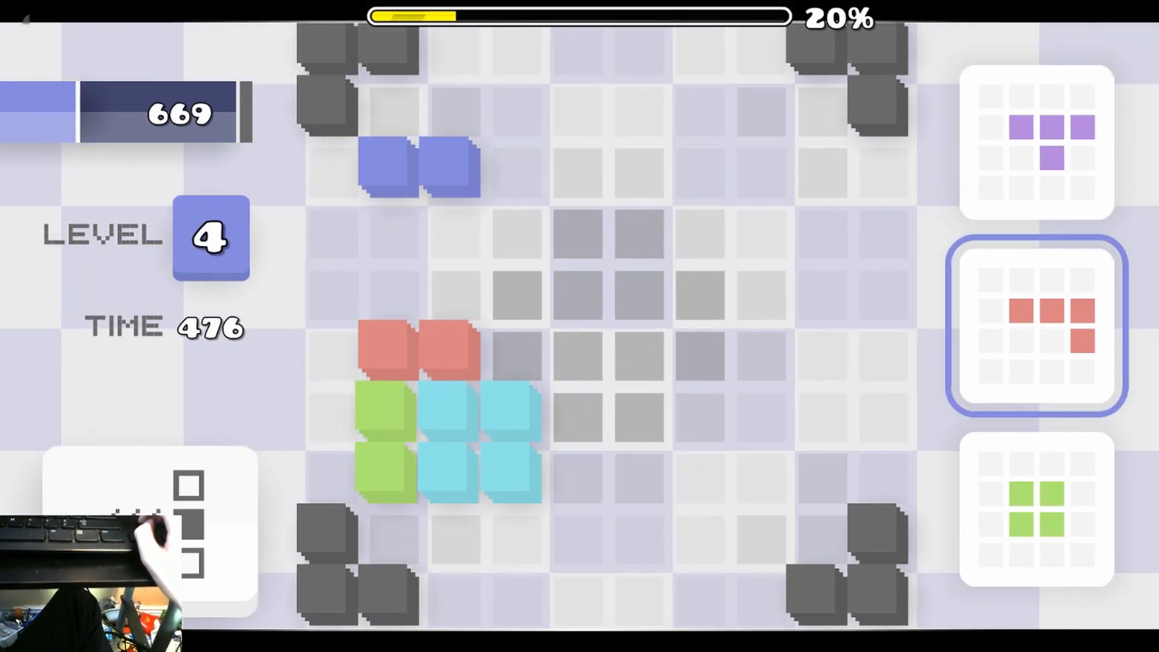
# Step: Pick up a green square block and drop it into an open space on the level 4 grid
pyautogui.click(1035, 325)
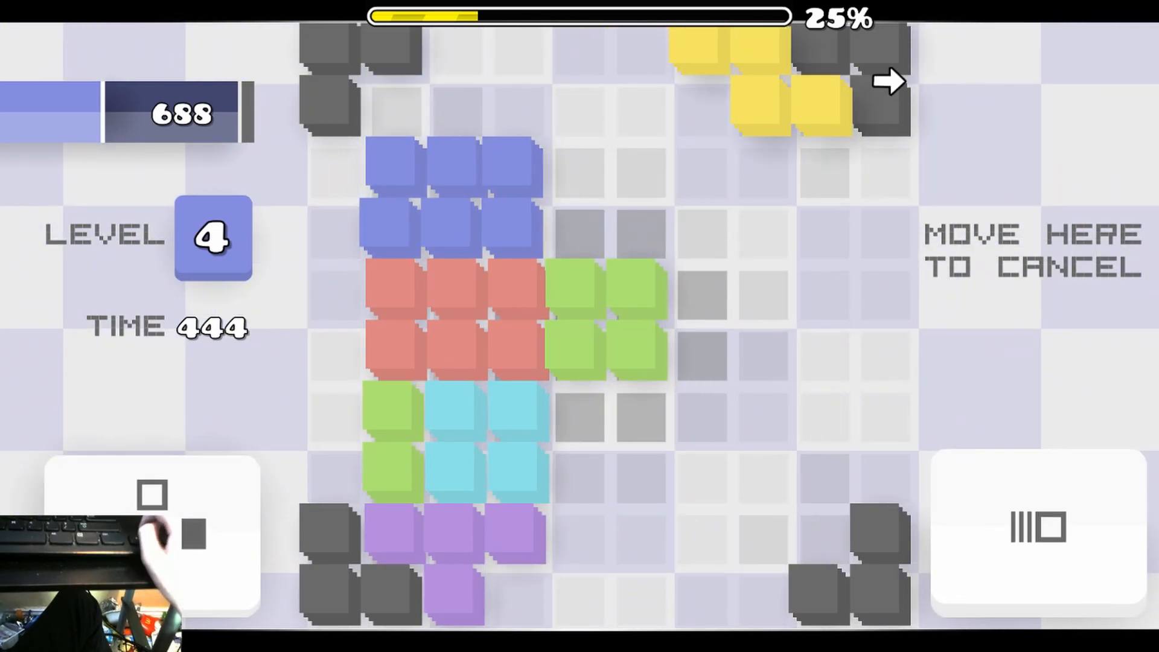
pyautogui.click(1038, 526)
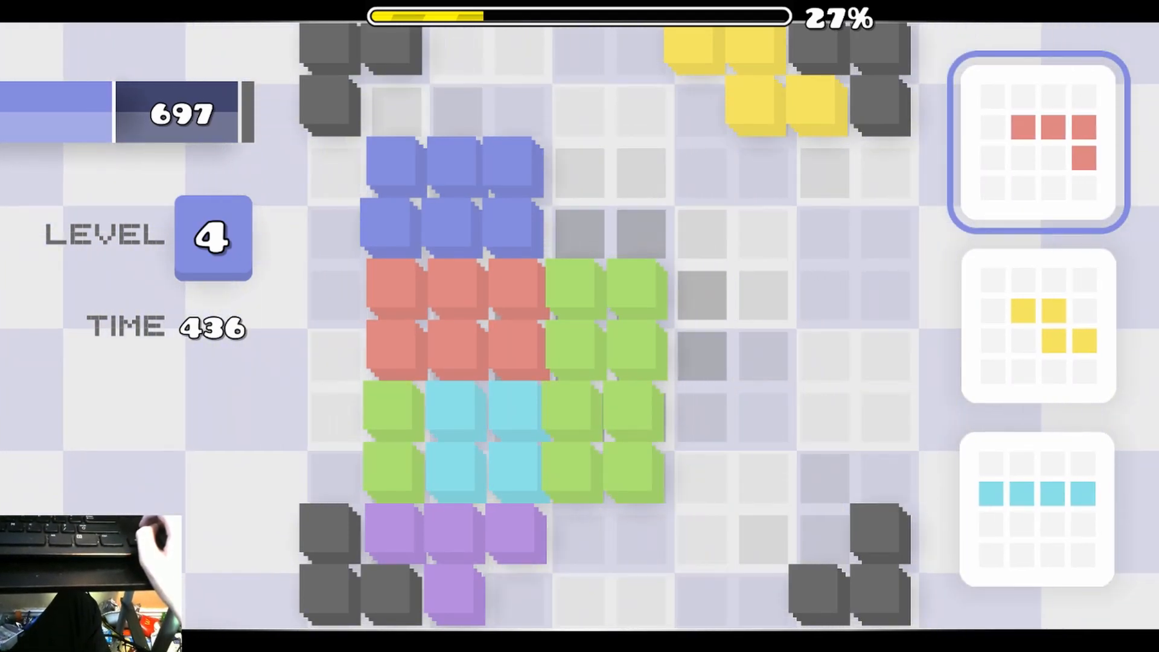
# Step: Place the next offered piece to continue completing levels 4 and 5 toward level 6
pyautogui.click(1038, 337)
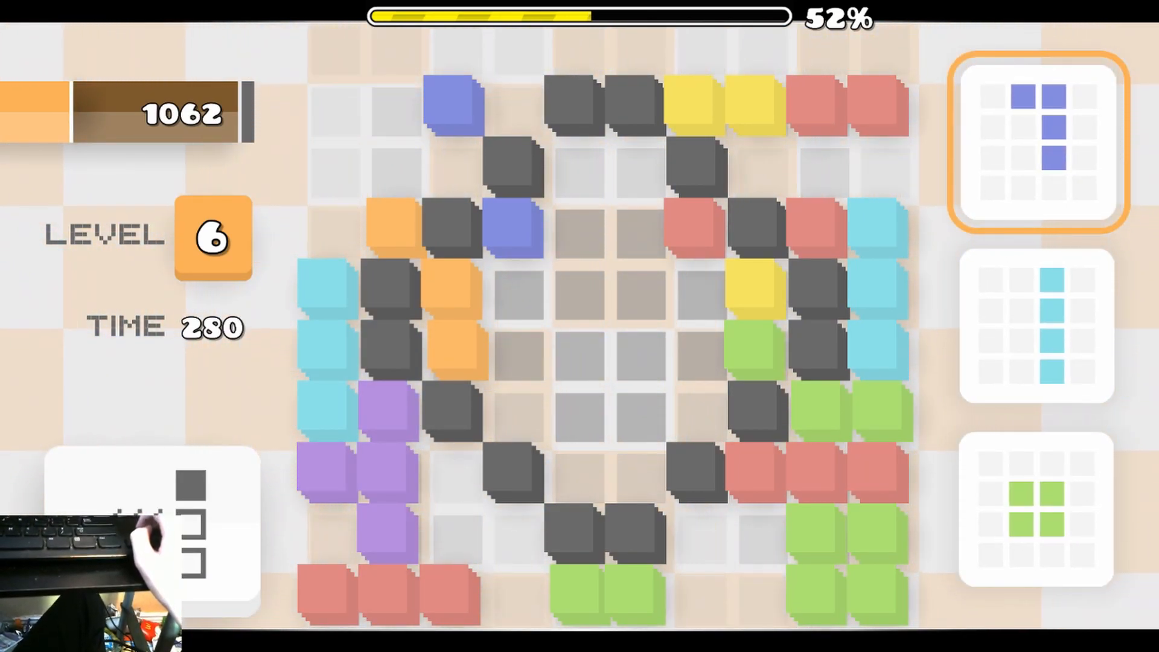
# Step: Place another piece on the level 6 board, pushing progress past 56%
pyautogui.click(1036, 334)
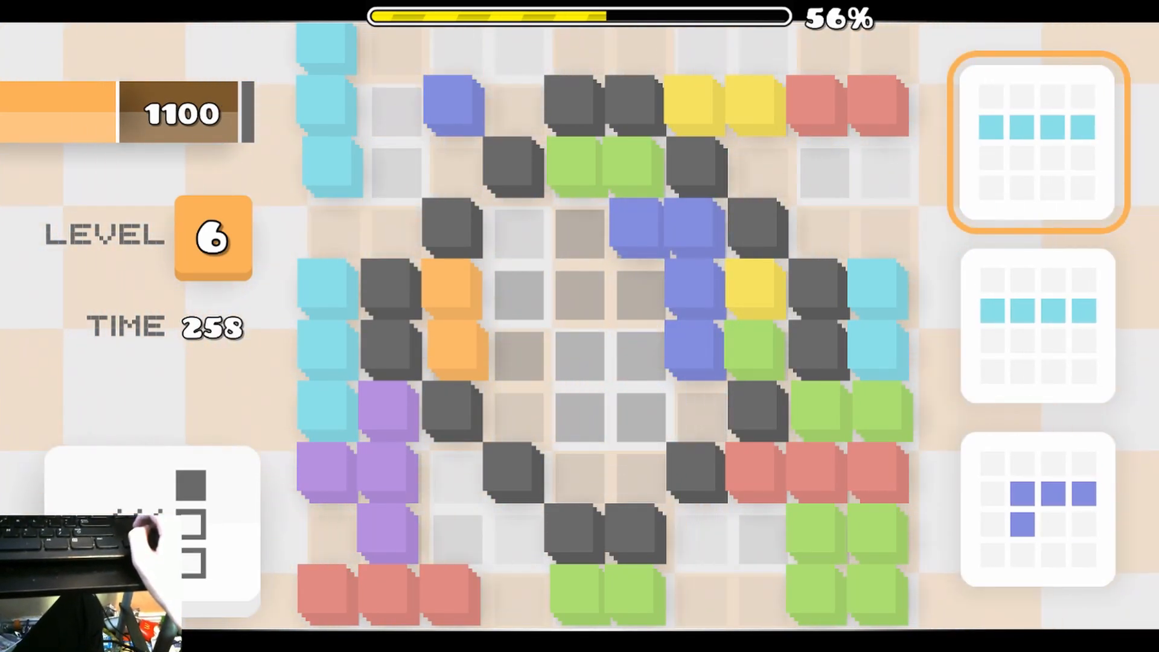
pyautogui.click(1036, 331)
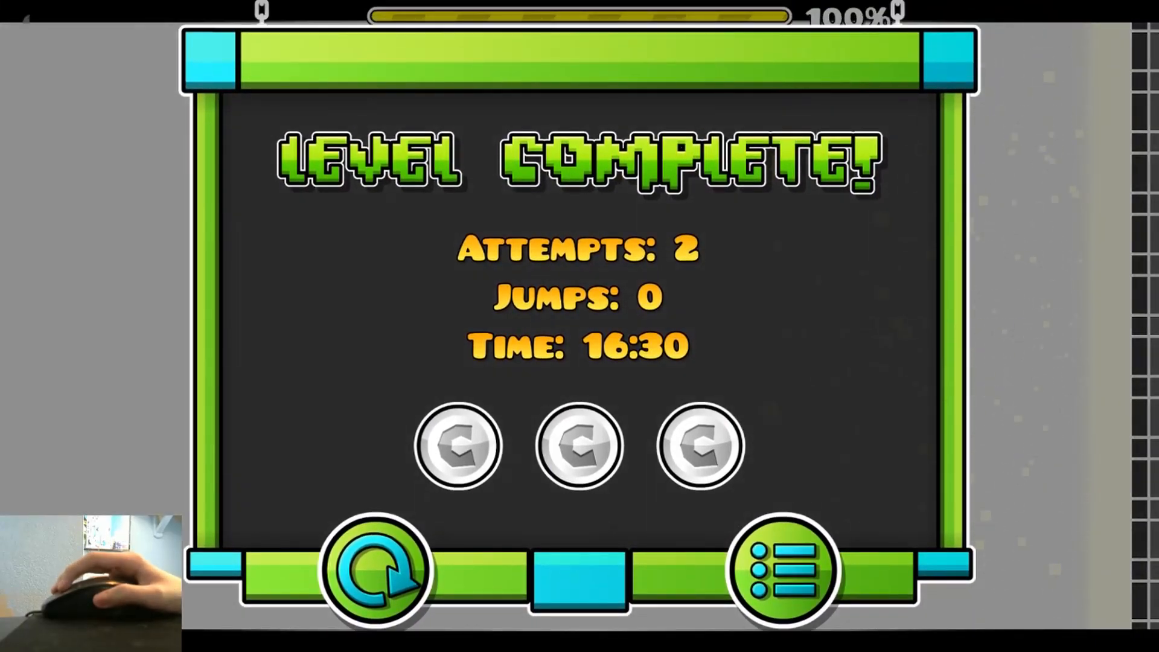
# Step: Exit Level Complete, close the leaderboard and dismiss Level Stats to reach the 100% info page
pyautogui.click(786, 568)
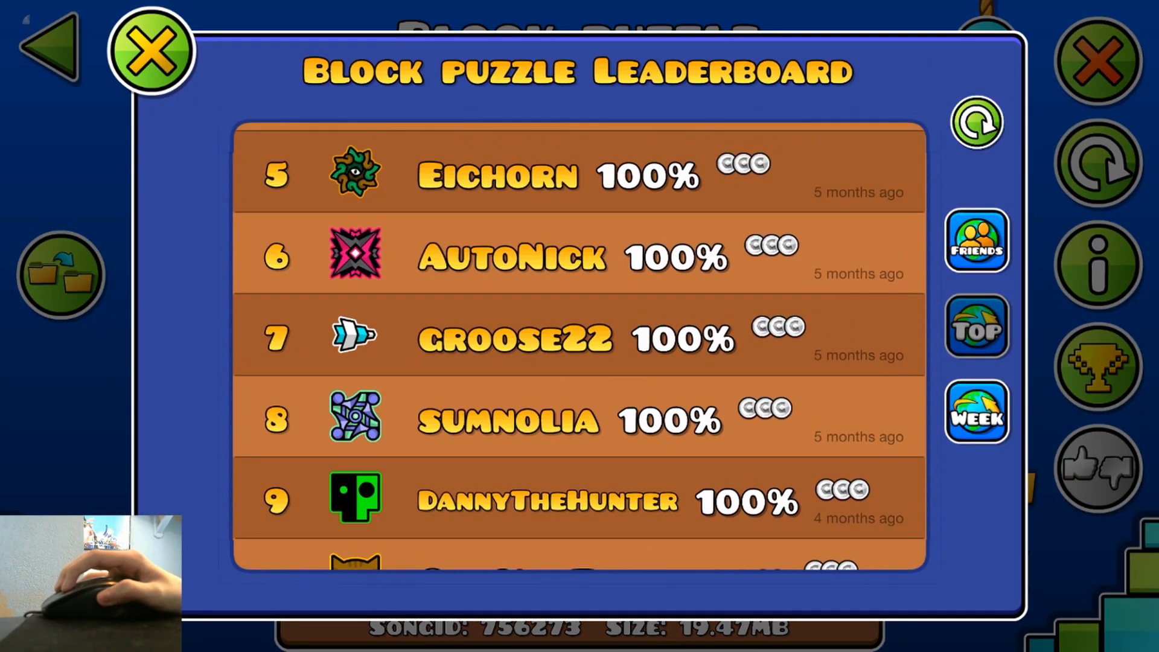
pyautogui.click(153, 52)
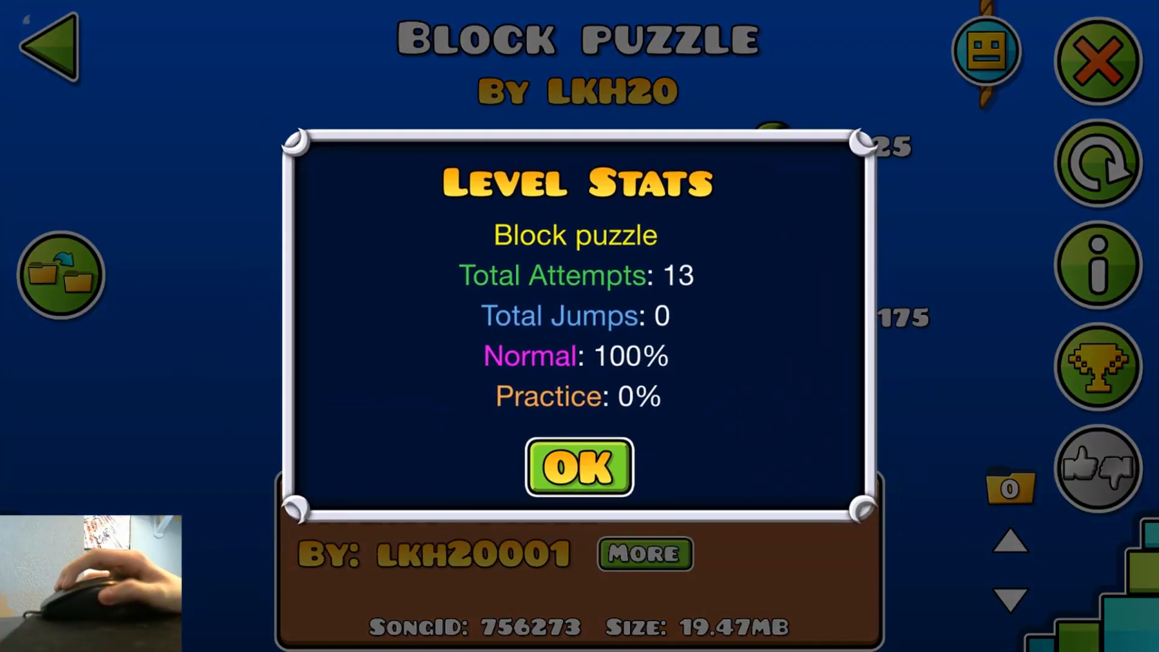
pyautogui.click(577, 467)
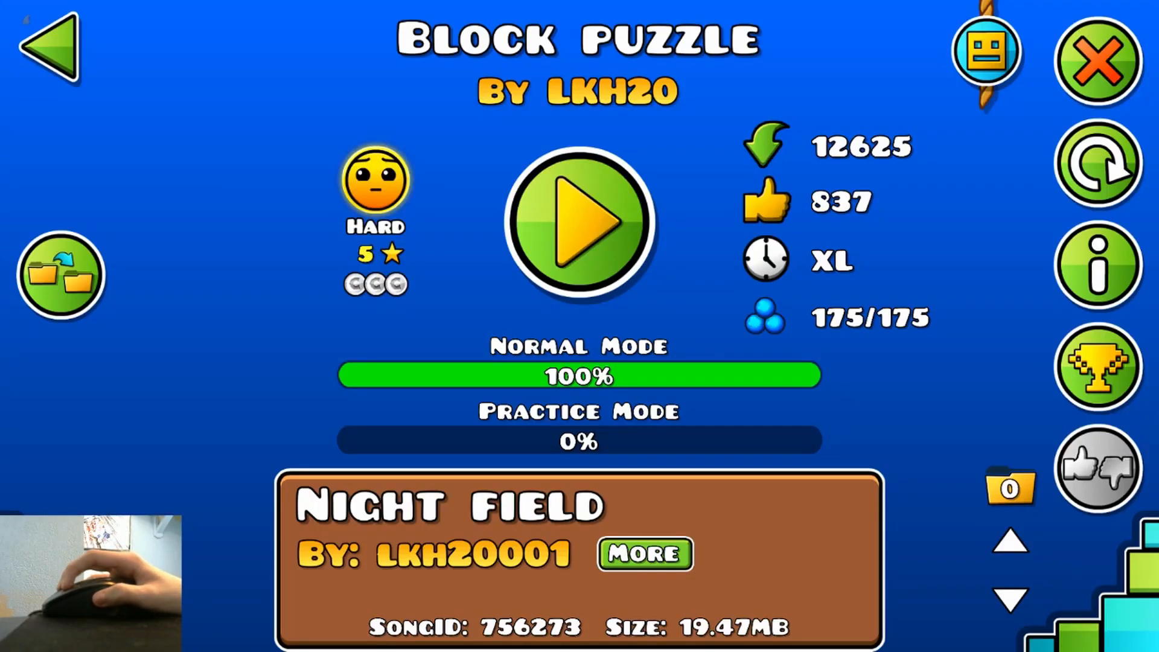